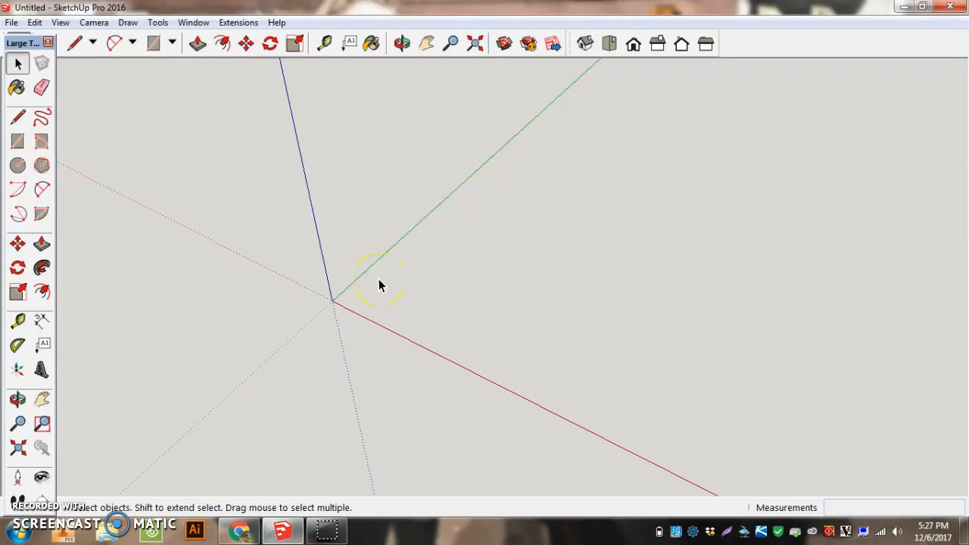
{"action": "mouse_move", "coordinate": [409, 246]}
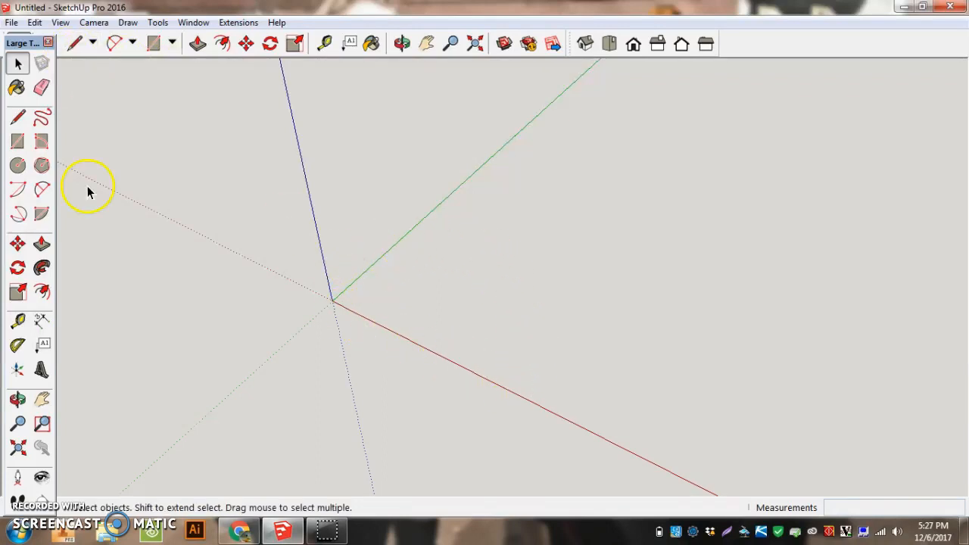
{"action": "mouse_move", "coordinate": [160, 35]}
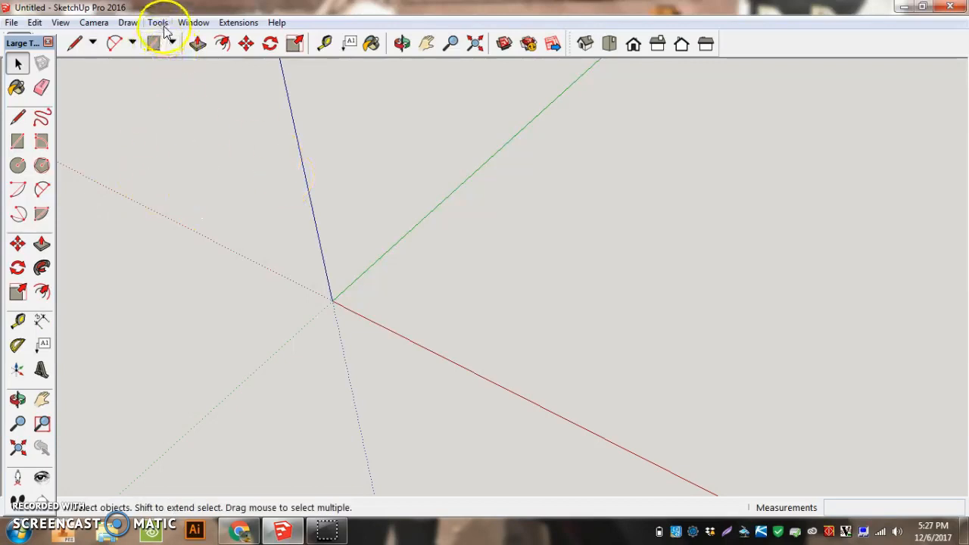
{"action": "mouse_move", "coordinate": [97, 22]}
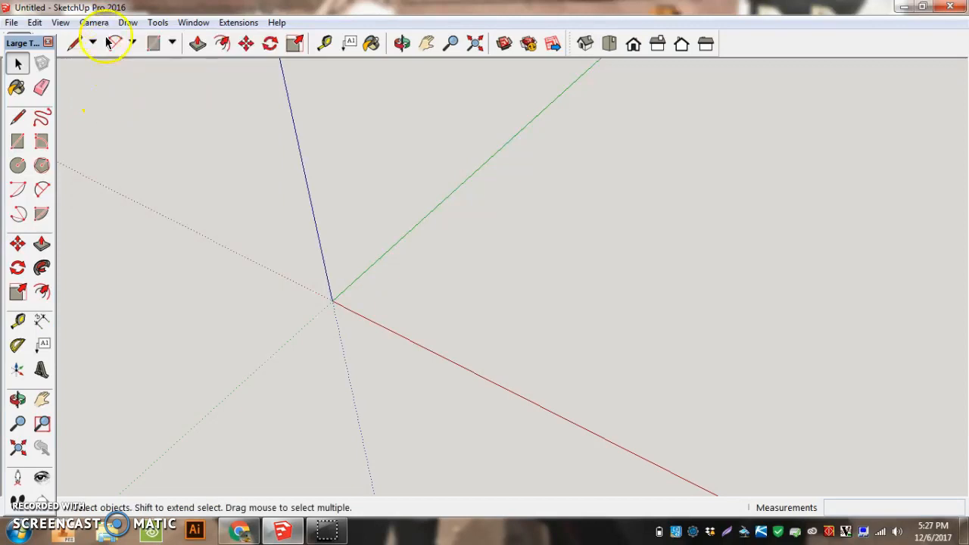
Switch the camera to the Top standard view from the Camera menu
{"action": "left_click", "coordinate": [94, 7]}
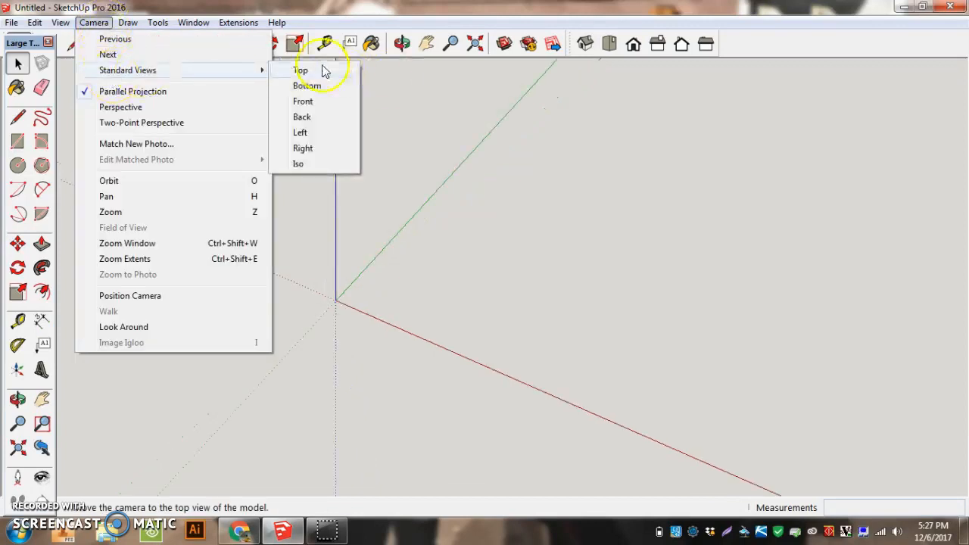
{"action": "left_click", "coordinate": [300, 70]}
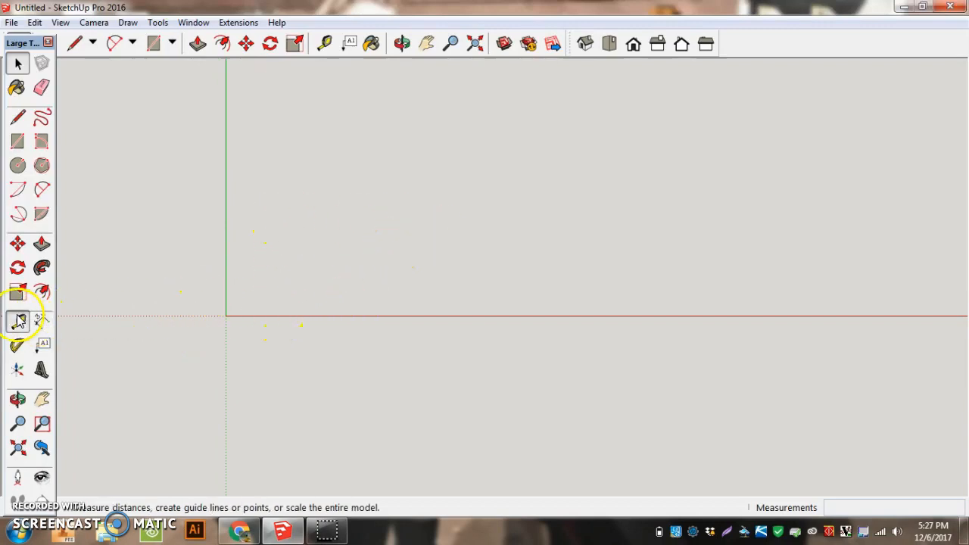
Drag offset guide lines from the red and green axes with the Tape Measure
{"action": "left_click", "coordinate": [15, 318]}
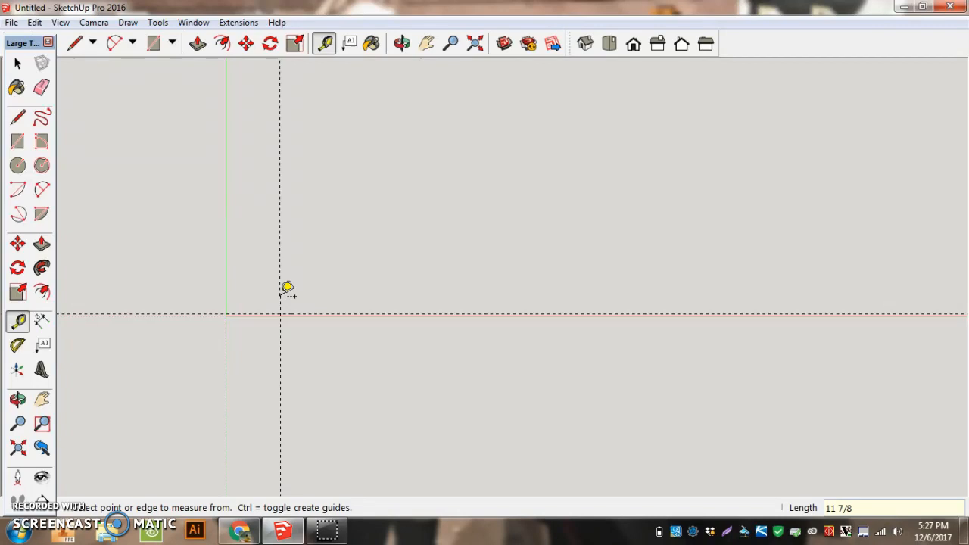
{"action": "mouse_move", "coordinate": [227, 307]}
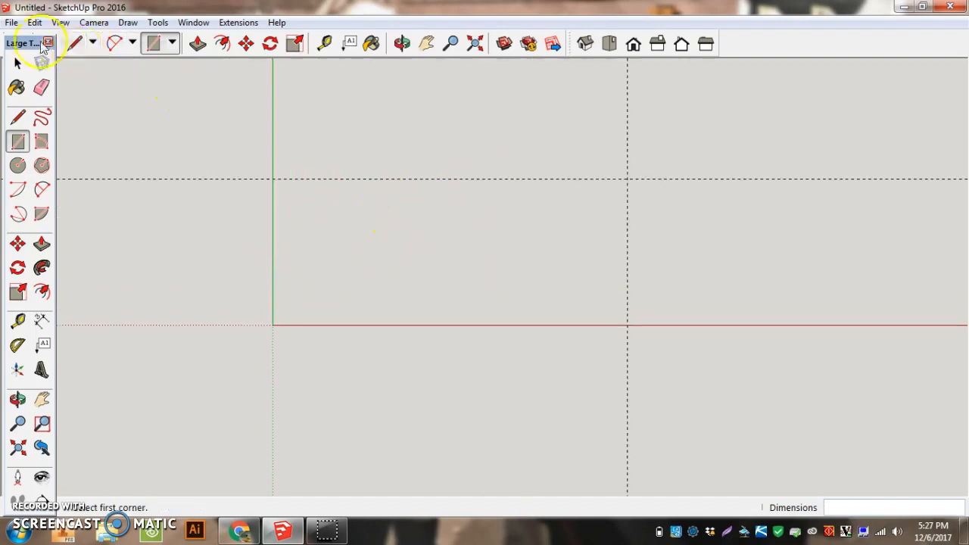
{"action": "left_click", "coordinate": [11, 20]}
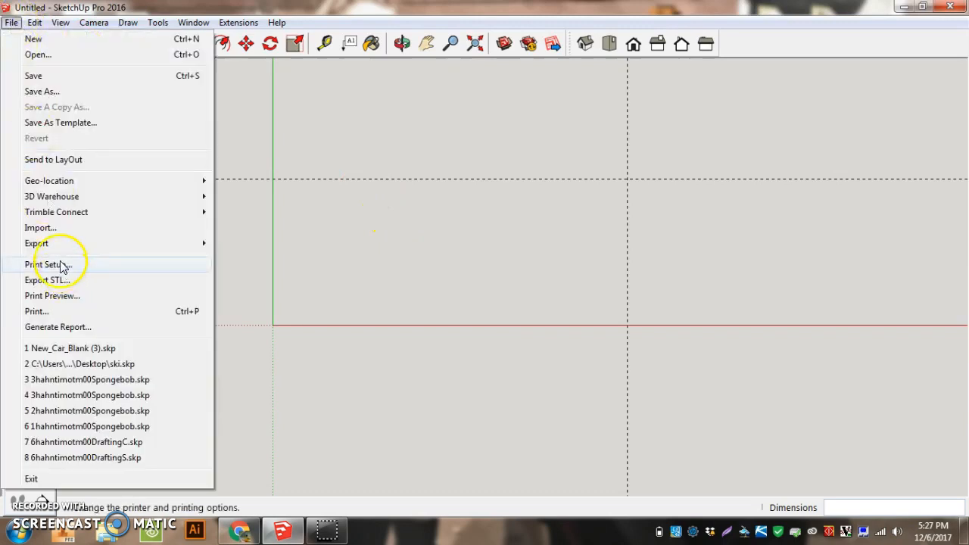
Import Balista 1.skp from the Balista Parts folder as a SketchUp file
{"action": "left_click", "coordinate": [40, 228]}
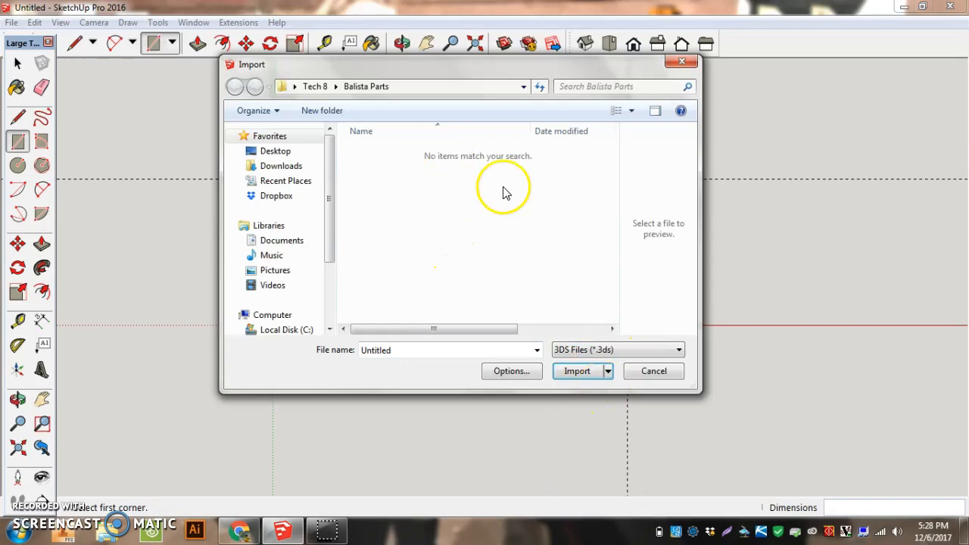
{"action": "left_click", "coordinate": [673, 350]}
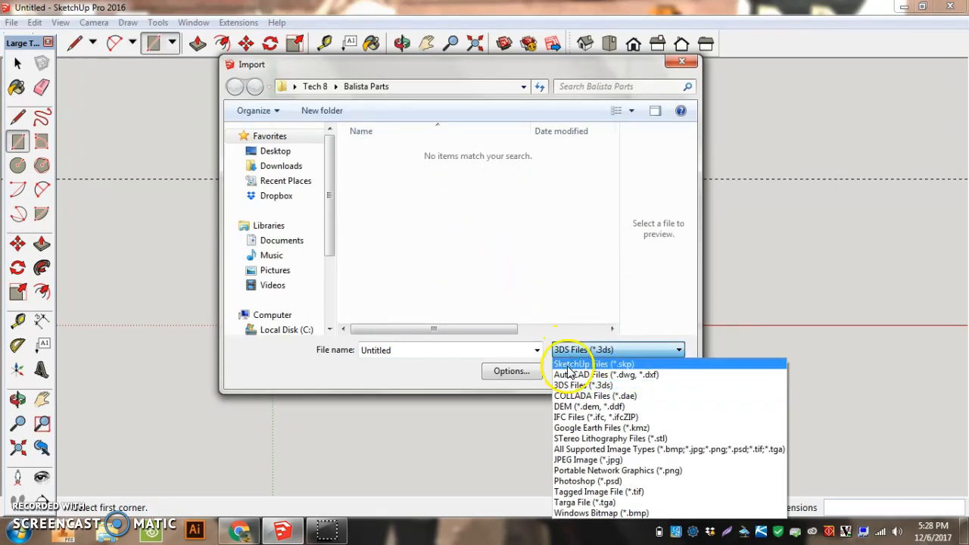
{"action": "left_click", "coordinate": [593, 363]}
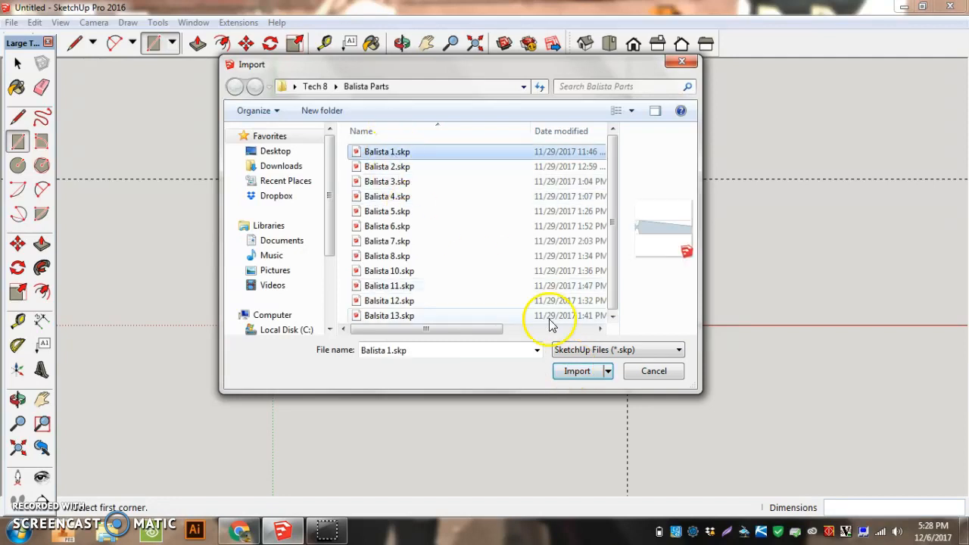
{"action": "left_click", "coordinate": [577, 371]}
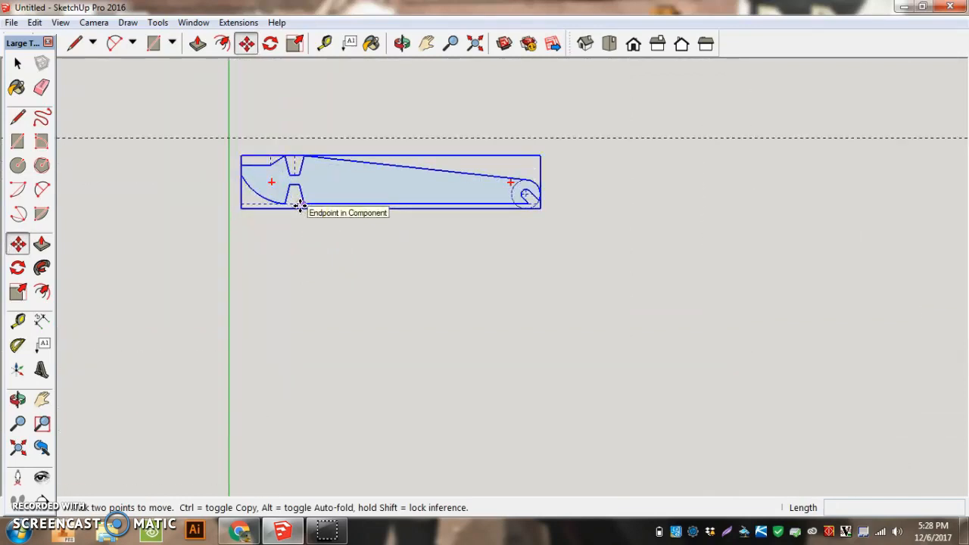
Place the part, copy it downward, rotate the copy 180° and nest it against the original
{"action": "left_click", "coordinate": [18, 65]}
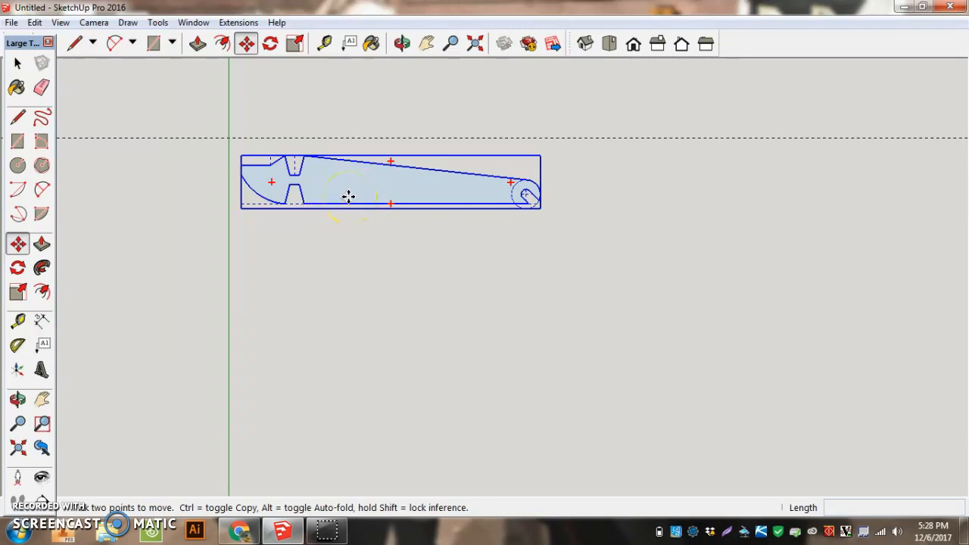
{"action": "left_click_drag", "start_coordinate": [348, 196], "coordinate": [377, 237]}
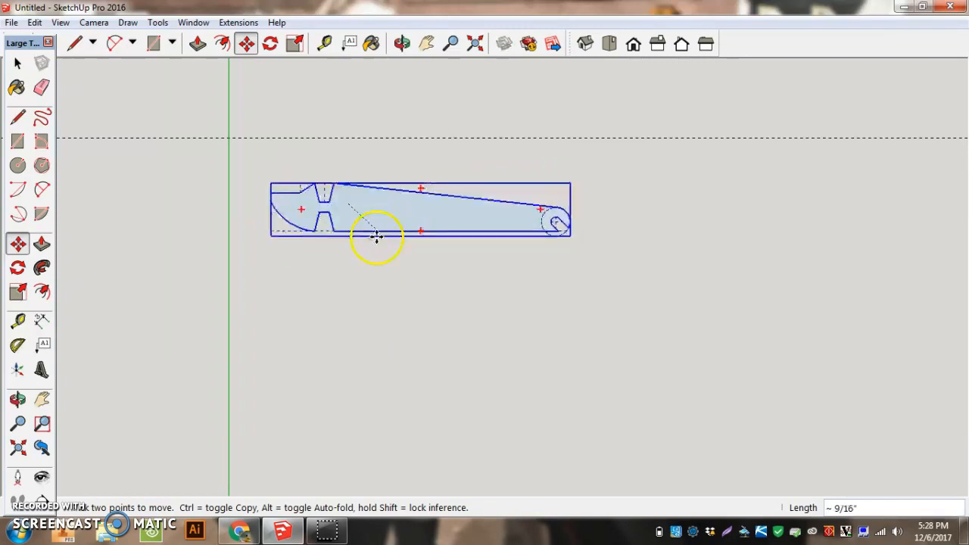
{"action": "left_click_drag", "start_coordinate": [376, 237], "coordinate": [360, 278]}
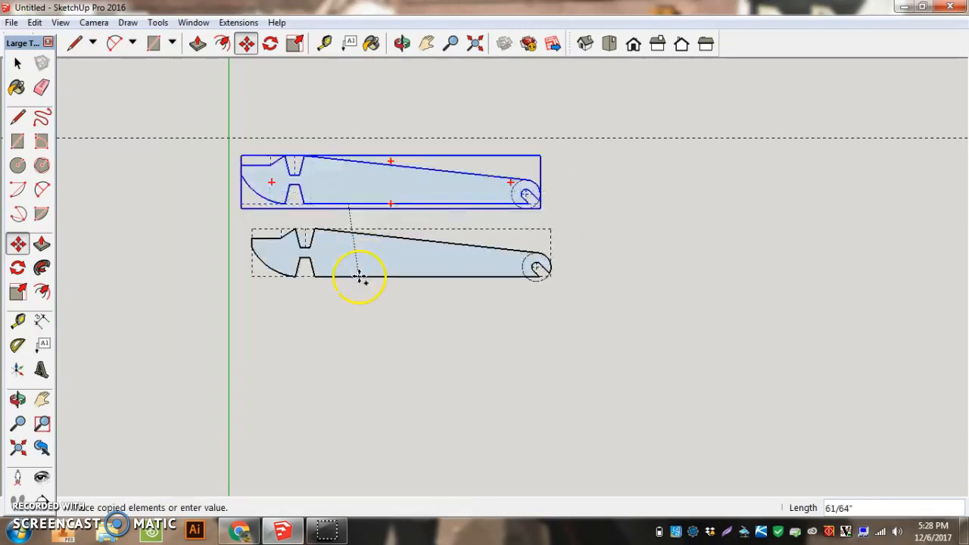
{"action": "left_click_drag", "start_coordinate": [360, 276], "coordinate": [343, 250]}
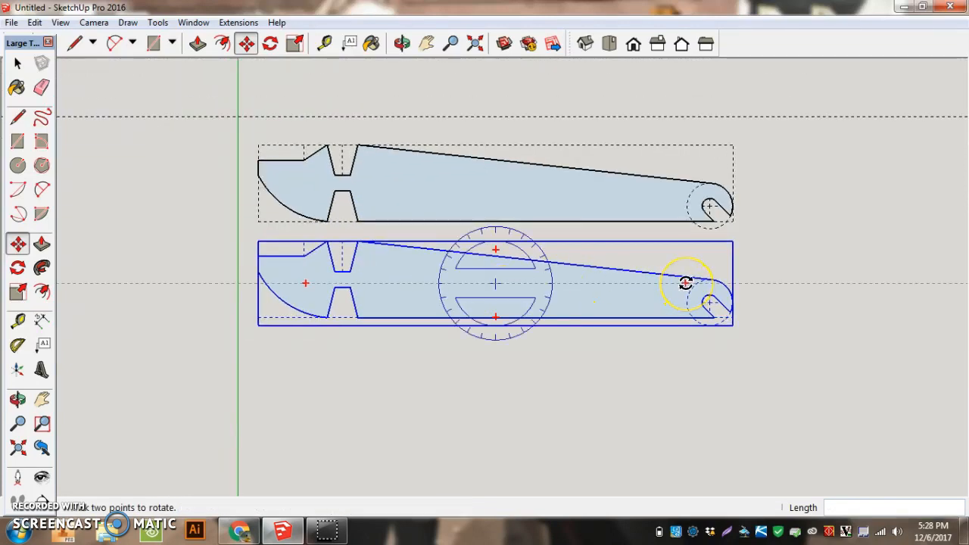
{"action": "left_click_drag", "start_coordinate": [685, 283], "coordinate": [363, 295]}
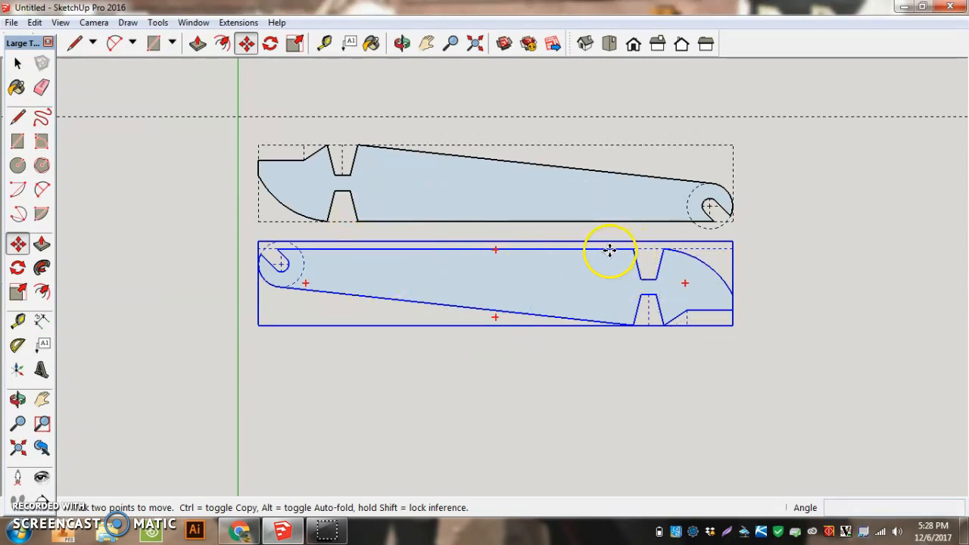
{"action": "left_click_drag", "start_coordinate": [610, 250], "coordinate": [610, 222]}
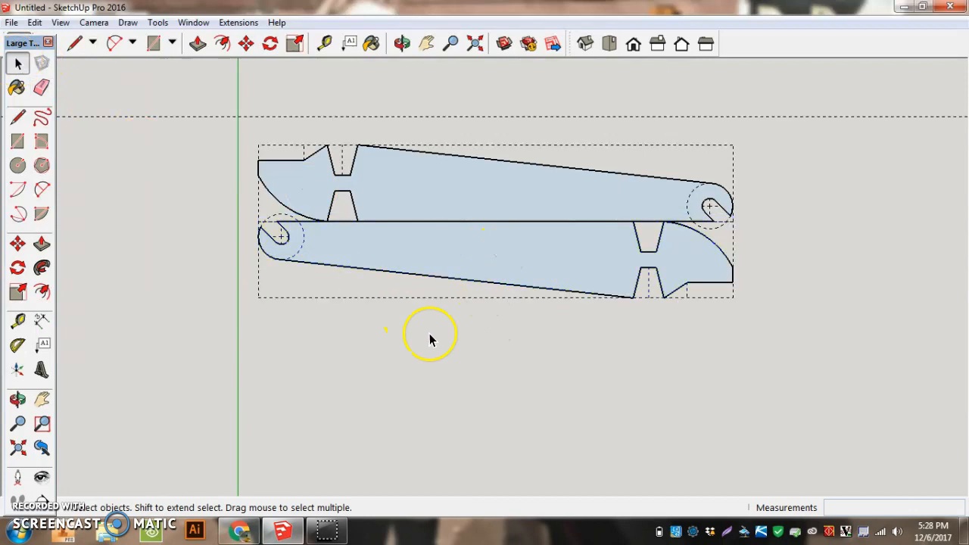
{"action": "mouse_move", "coordinate": [524, 288]}
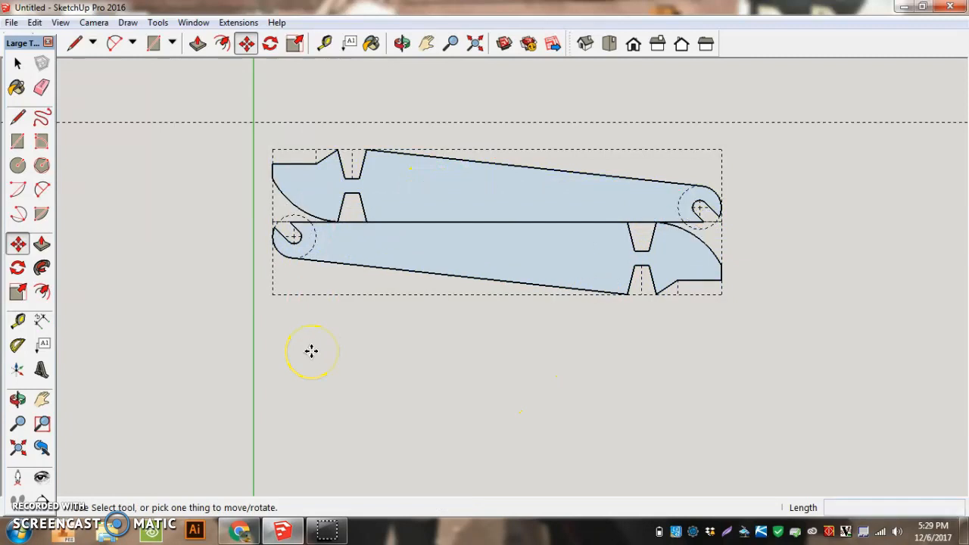
{"action": "mouse_move", "coordinate": [216, 221]}
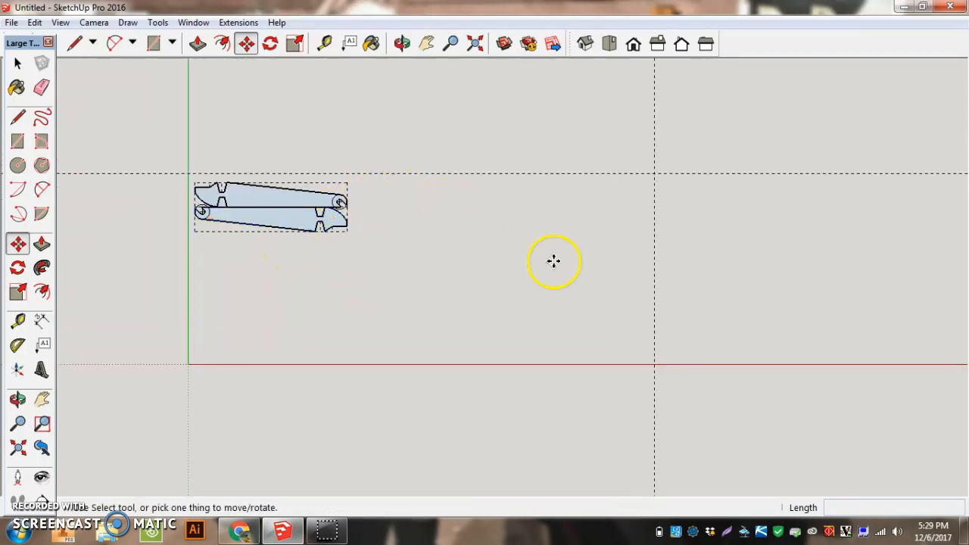
{"action": "mouse_move", "coordinate": [502, 277]}
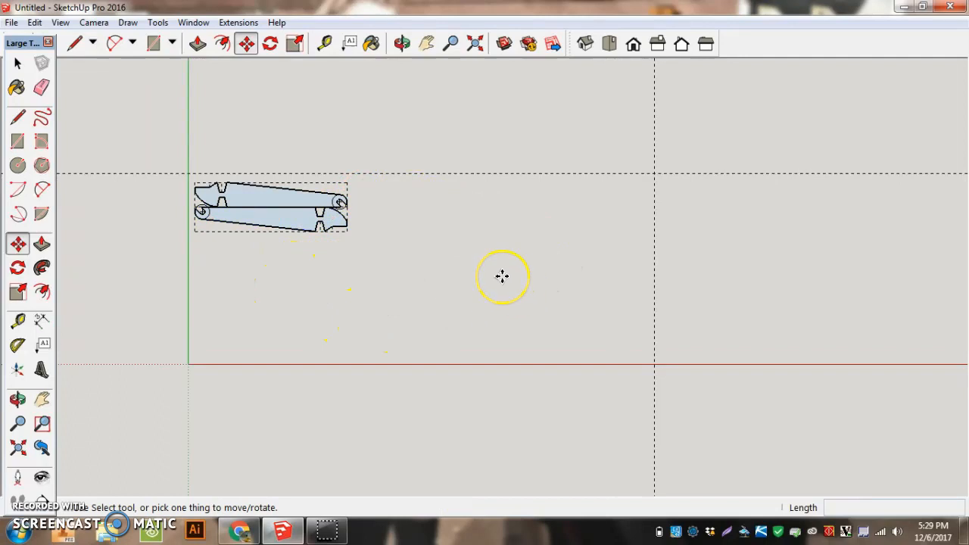
{"action": "mouse_move", "coordinate": [385, 213]}
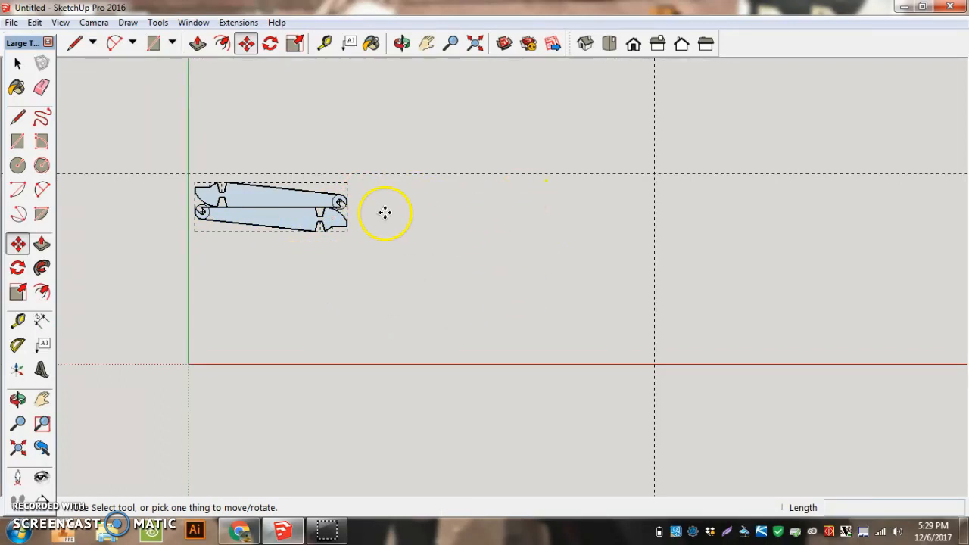
{"action": "mouse_move", "coordinate": [38, 68]}
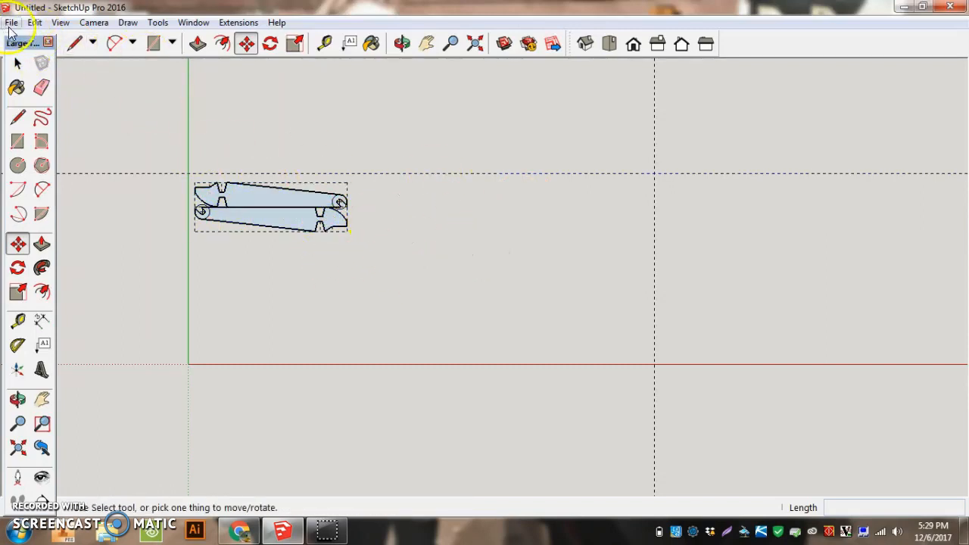
Remove every construction guide using Edit > Delete Guides
{"action": "left_click", "coordinate": [12, 21]}
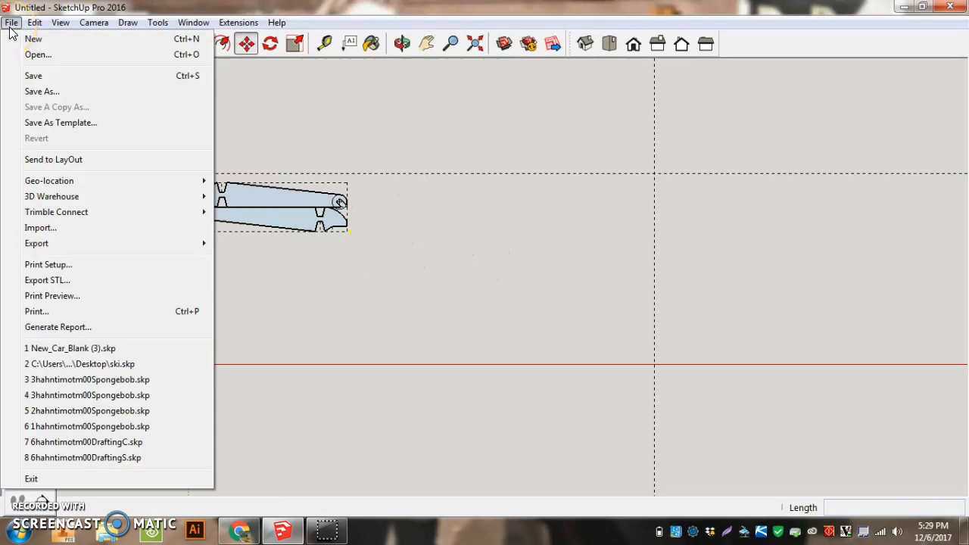
{"action": "left_click", "coordinate": [50, 13]}
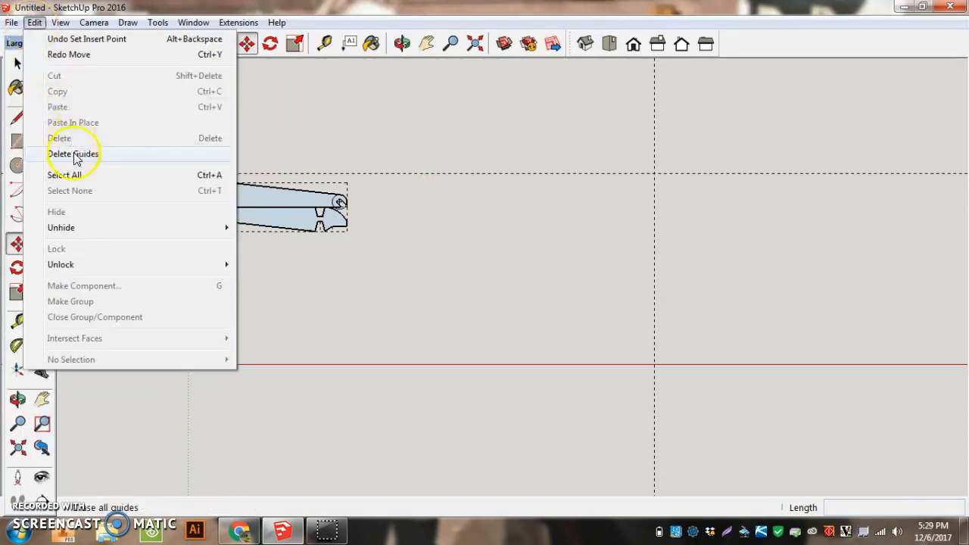
{"action": "left_click", "coordinate": [72, 153]}
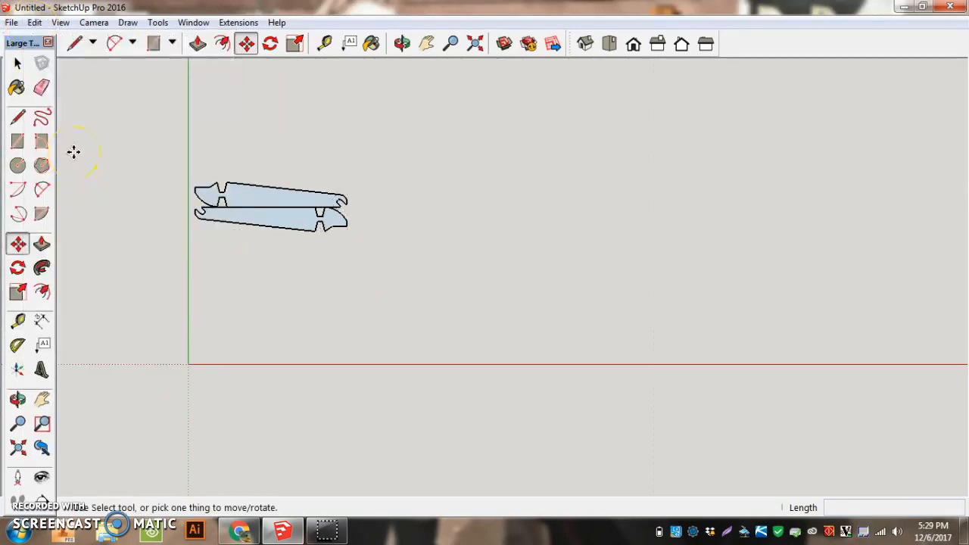
{"action": "left_click", "coordinate": [9, 12]}
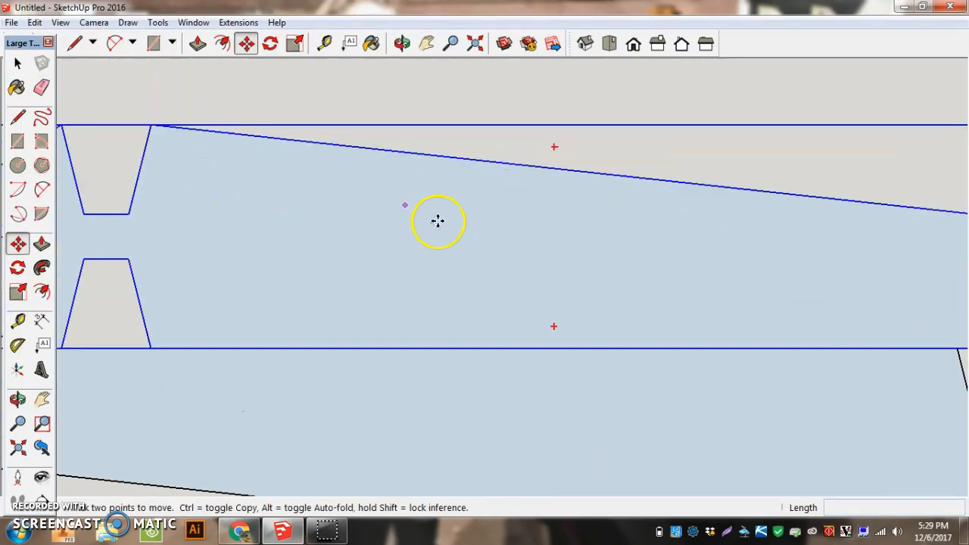
{"action": "mouse_move", "coordinate": [319, 198]}
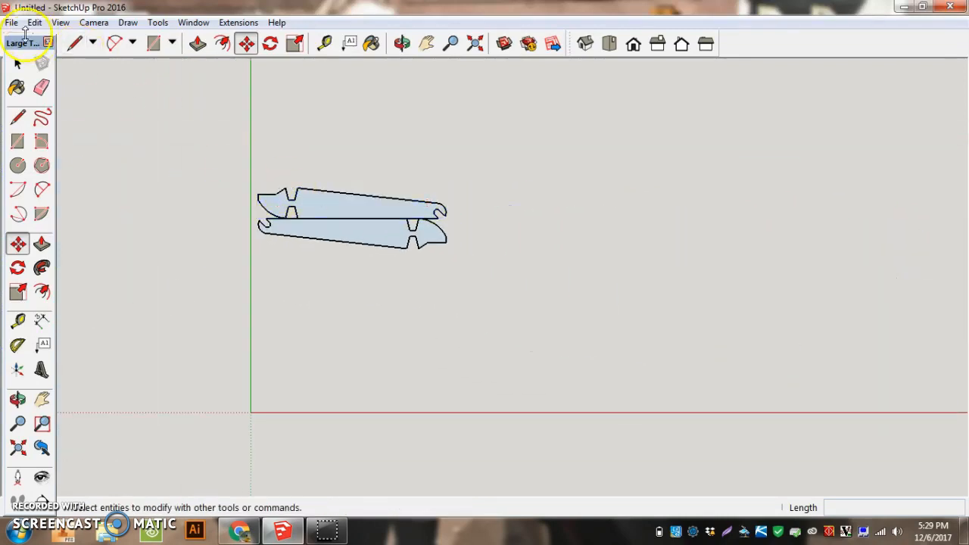
Start a 2D Graphic export targeting the existing ballista DXF file name
{"action": "left_click", "coordinate": [9, 20]}
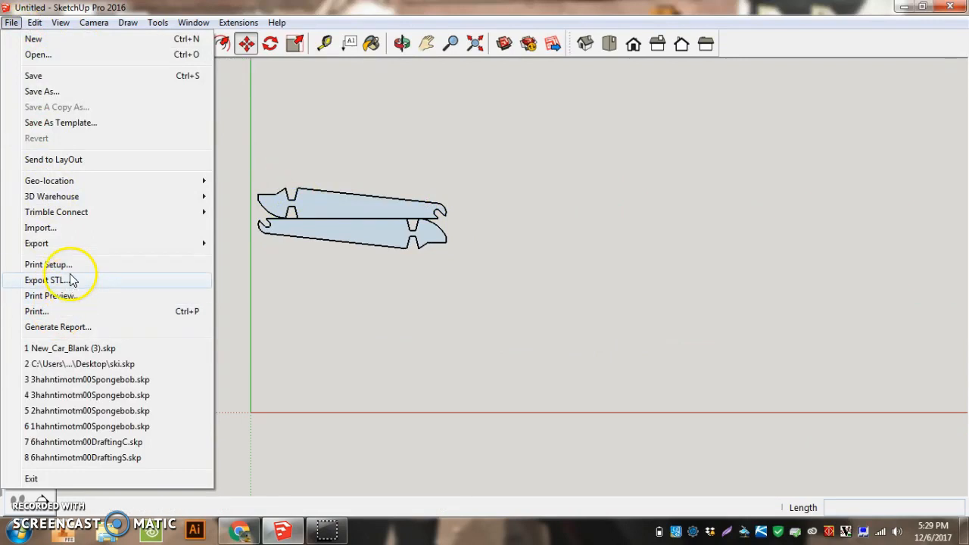
{"action": "left_click", "coordinate": [36, 243]}
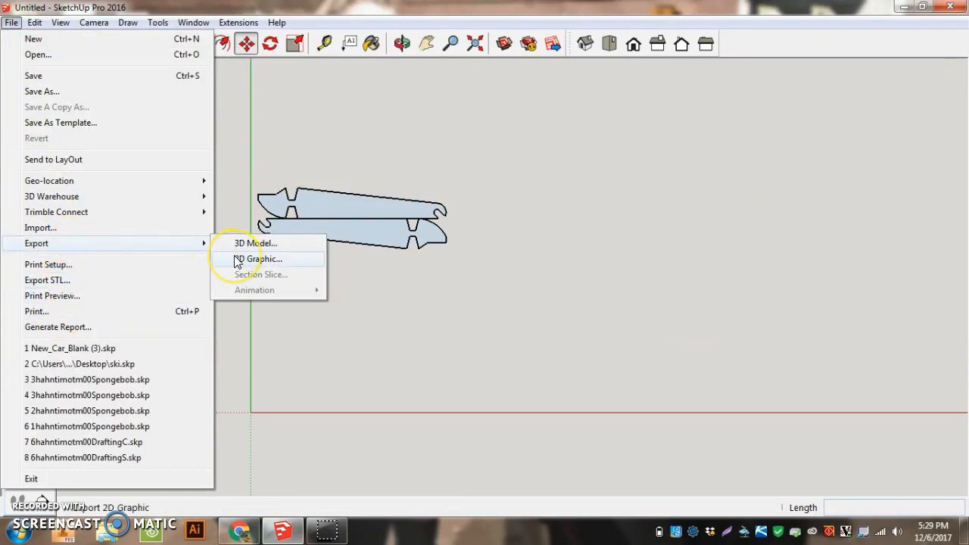
{"action": "left_click", "coordinate": [261, 259]}
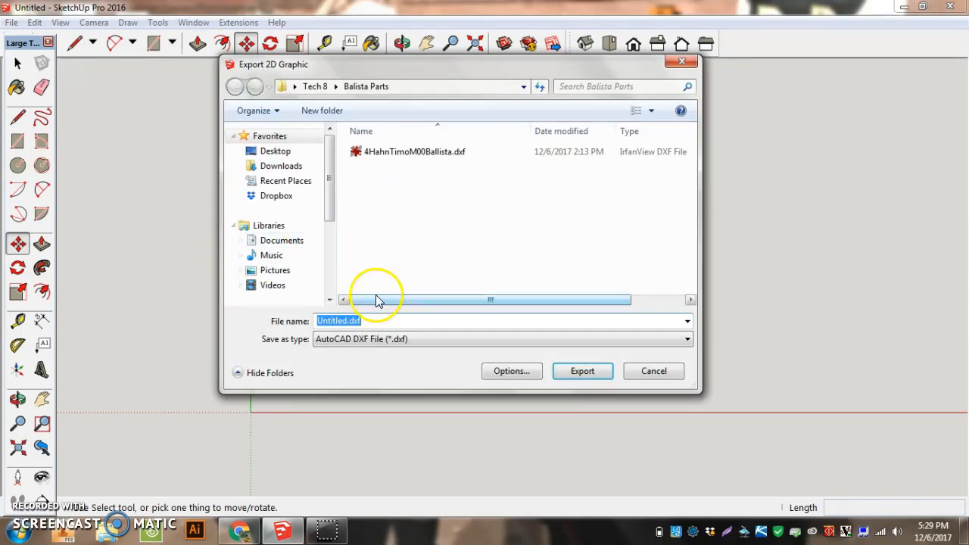
{"action": "left_click", "coordinate": [408, 152]}
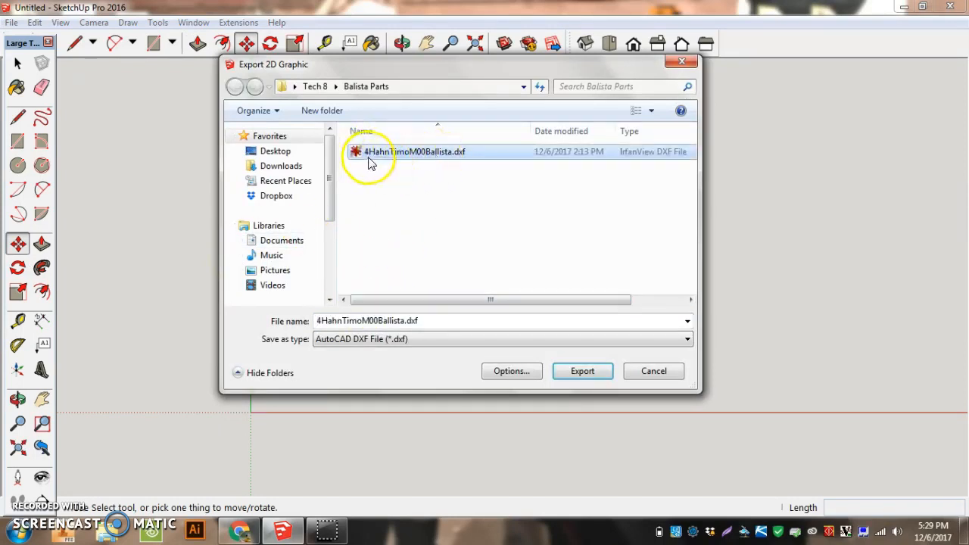
{"action": "mouse_move", "coordinate": [458, 156]}
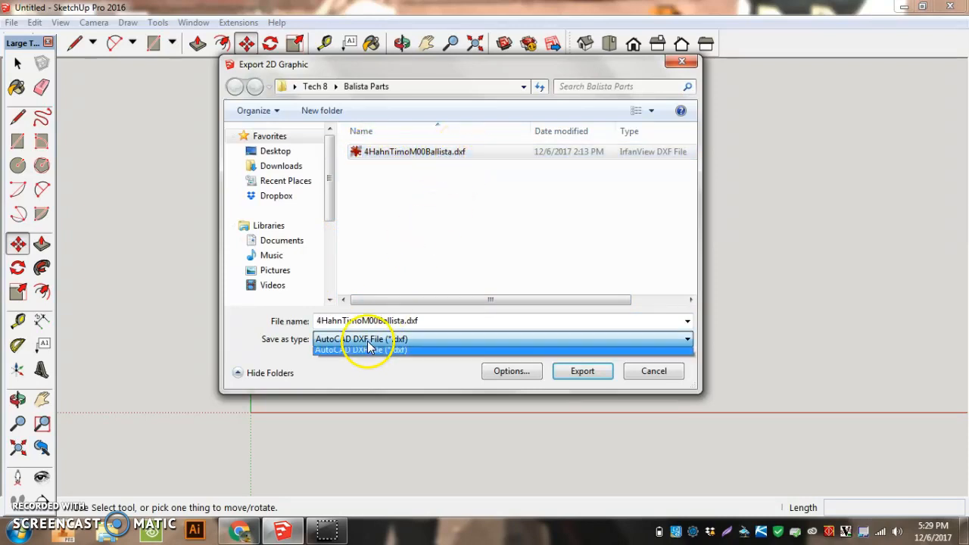
Export as AutoCAD DXF, replace the old file and dismiss the audit report
{"action": "left_click", "coordinate": [363, 350]}
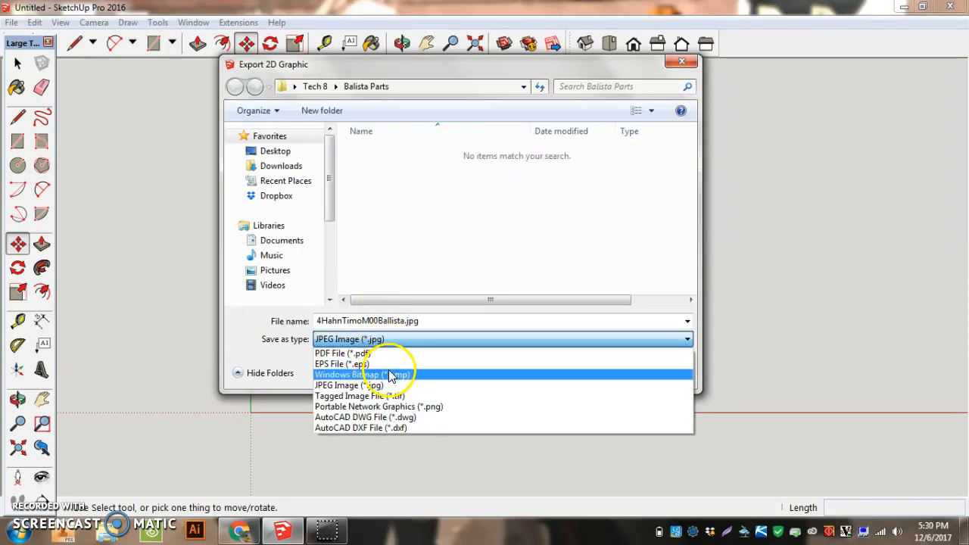
{"action": "left_click", "coordinate": [361, 428]}
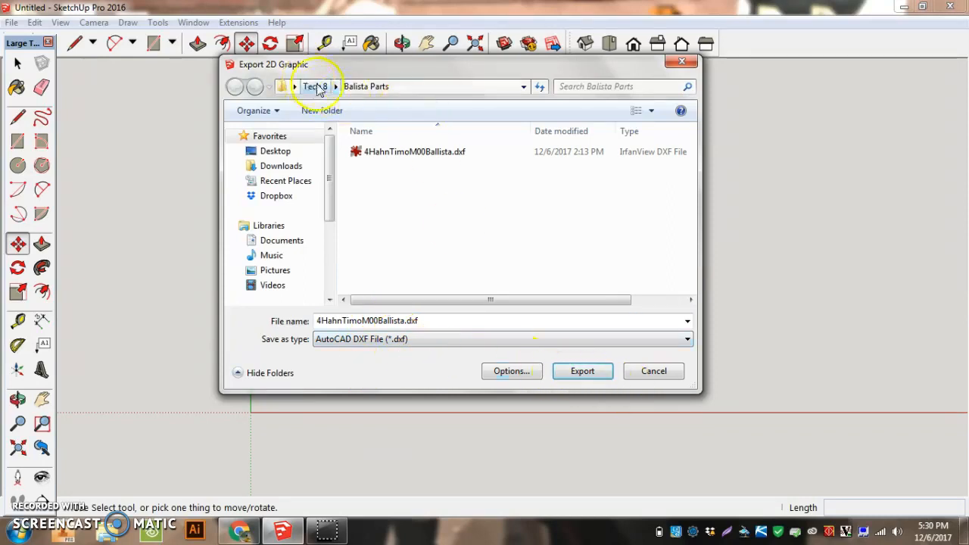
{"action": "left_click", "coordinate": [582, 371]}
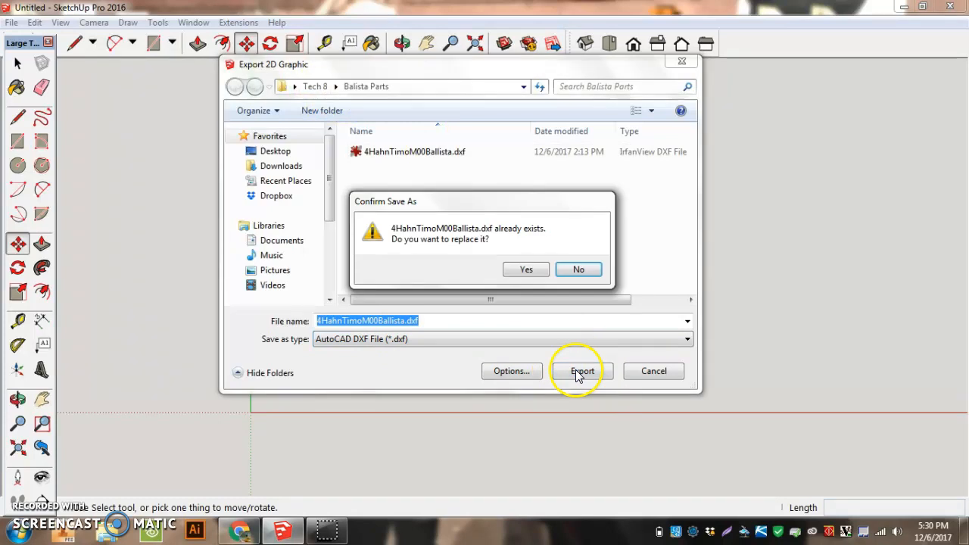
{"action": "left_click", "coordinate": [525, 268]}
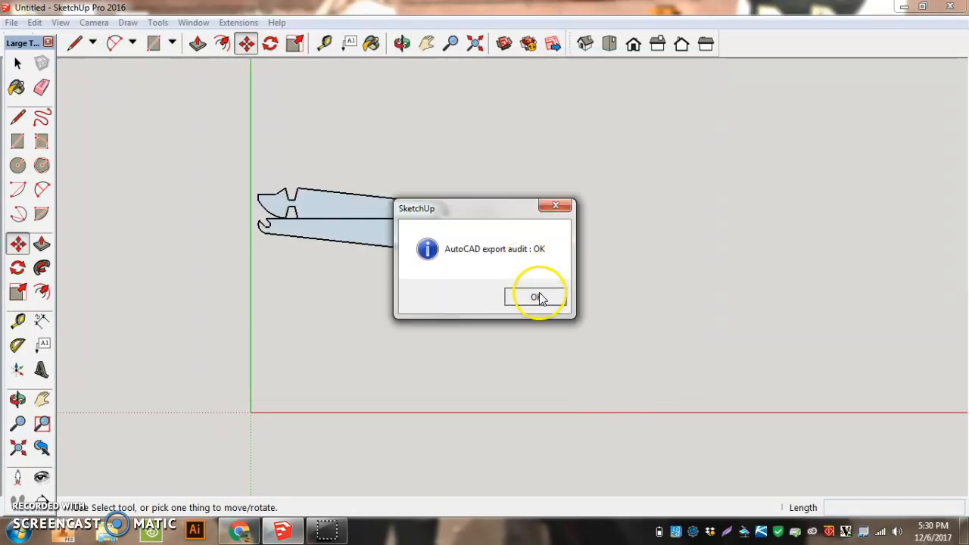
{"action": "left_click", "coordinate": [537, 296]}
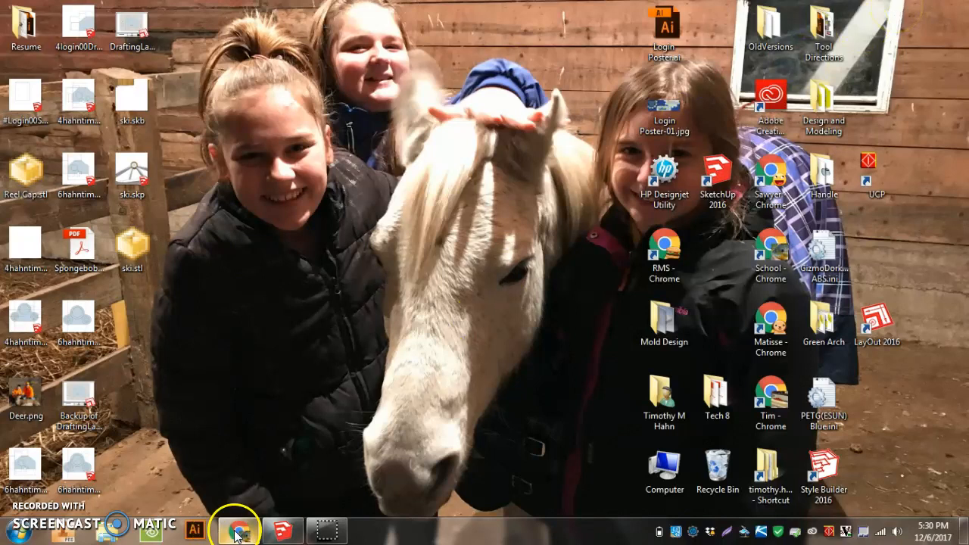
Return to Chrome's Schoology tab and open the 6th Hour Turn In Bin link
{"action": "left_click", "coordinate": [234, 528]}
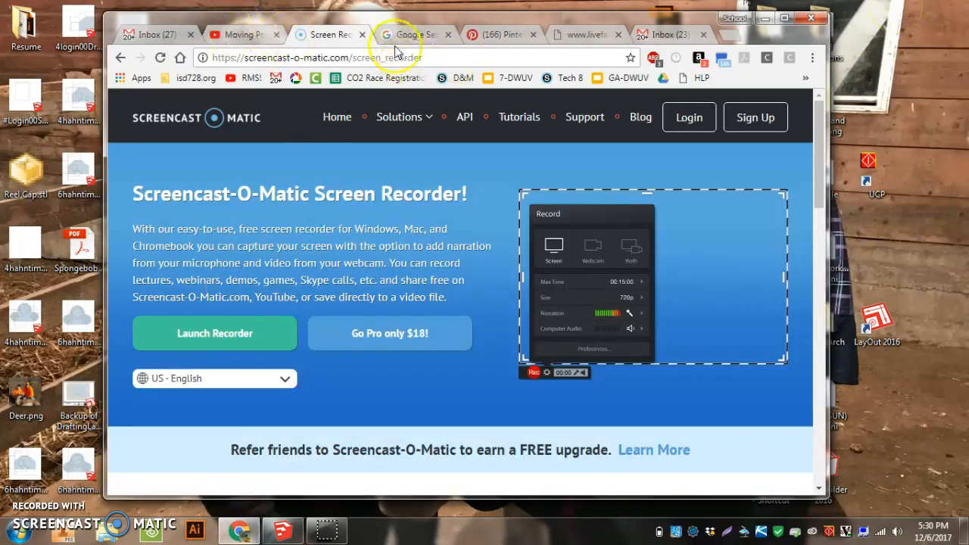
{"action": "left_click", "coordinate": [411, 35]}
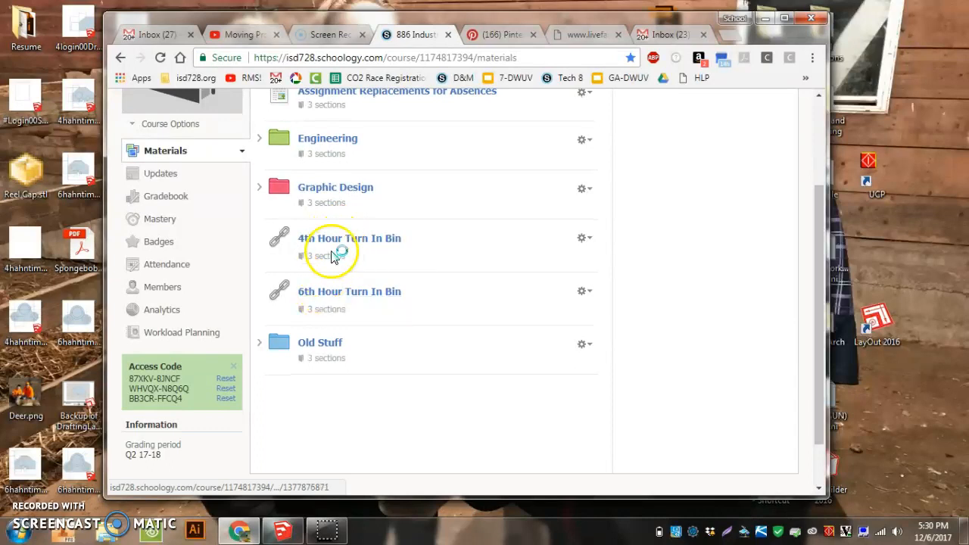
{"action": "left_click", "coordinate": [349, 291]}
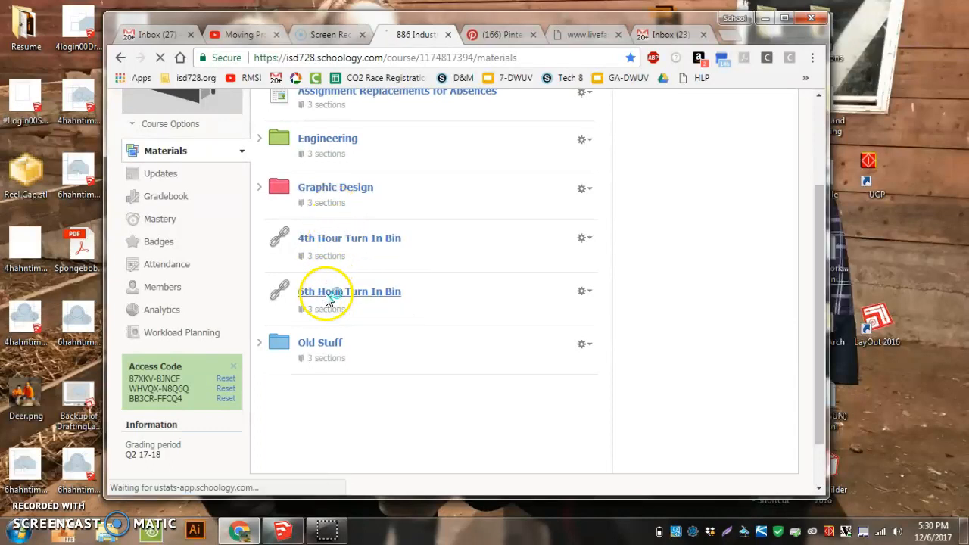
{"action": "left_click", "coordinate": [349, 291]}
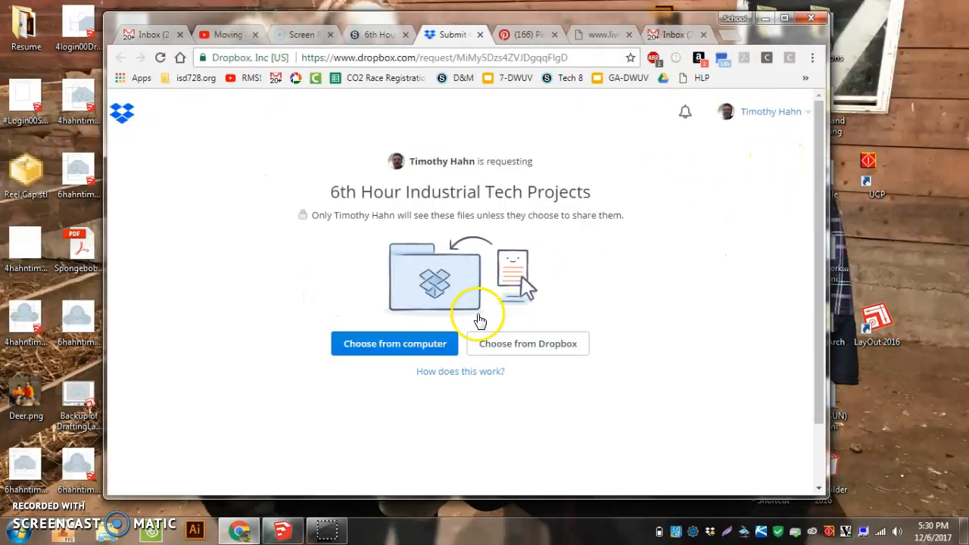
Attach the ballista DXF from the computer and upload it to the file request
{"action": "left_click", "coordinate": [393, 344]}
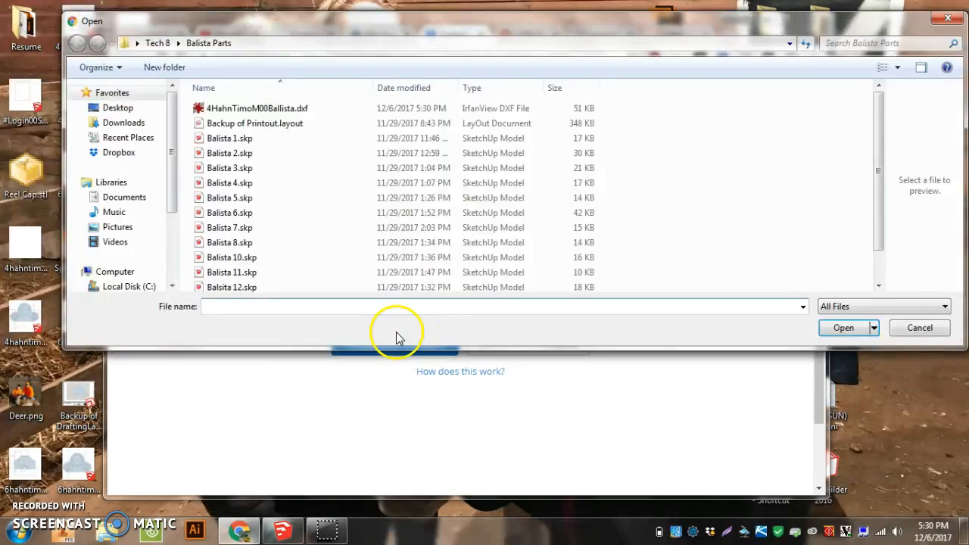
{"action": "left_click", "coordinate": [256, 109]}
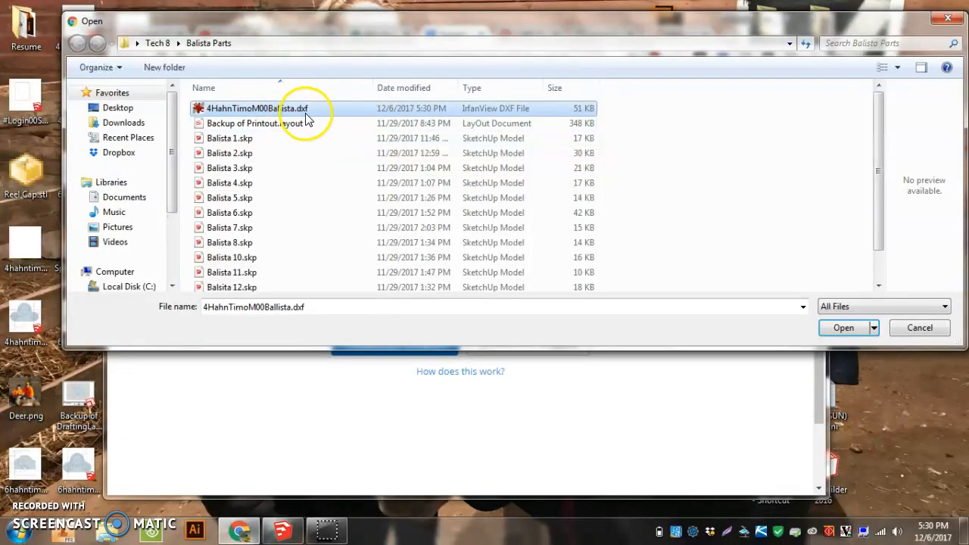
{"action": "left_click", "coordinate": [842, 328]}
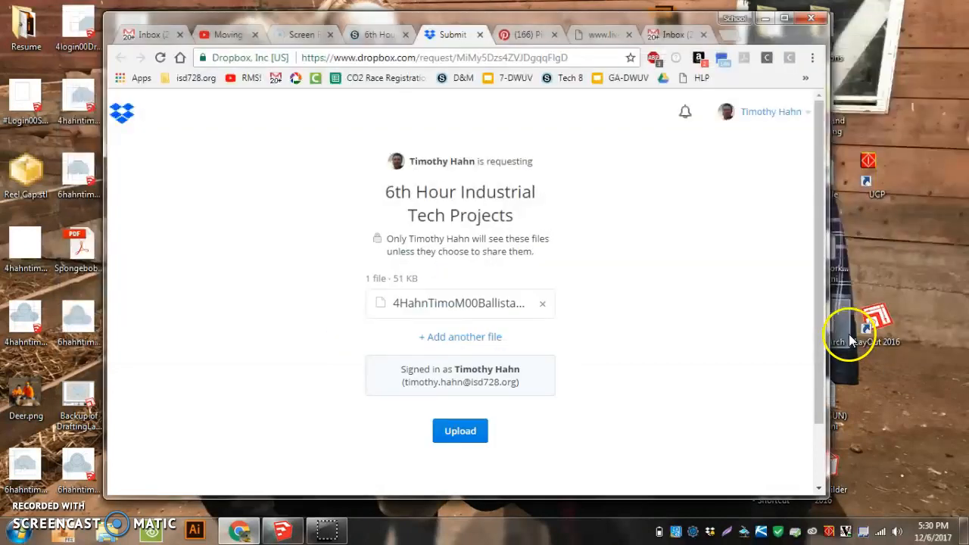
{"action": "left_click", "coordinate": [460, 431]}
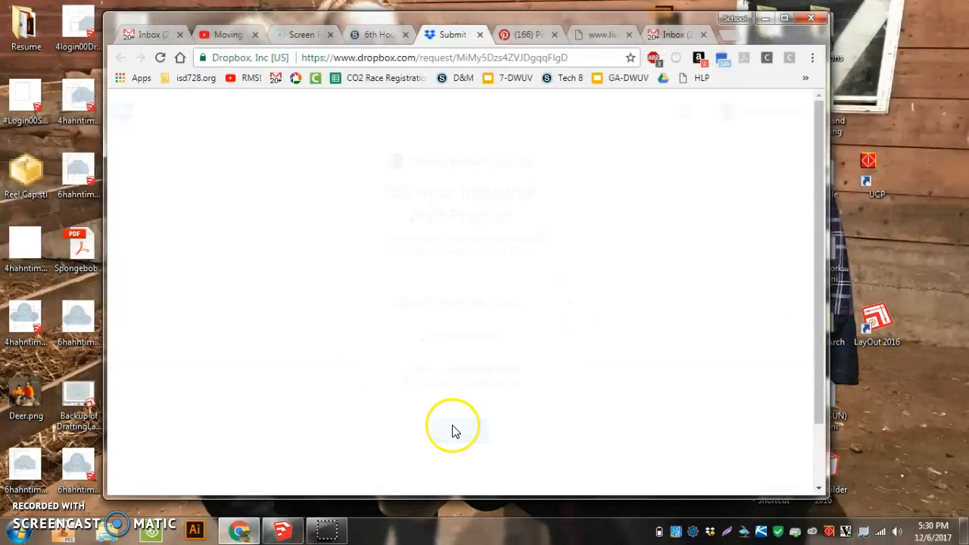